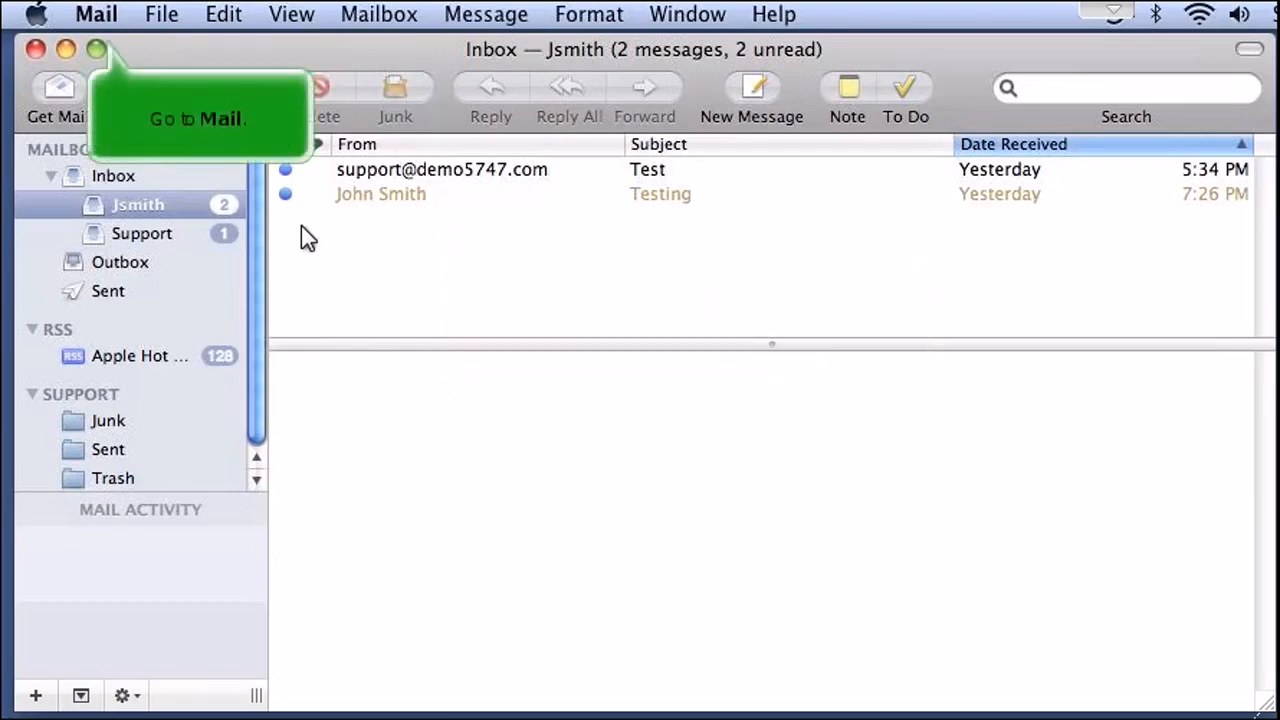
- Open Mail Preferences to view the Jsmith POP account's settings
left_click(96, 14)
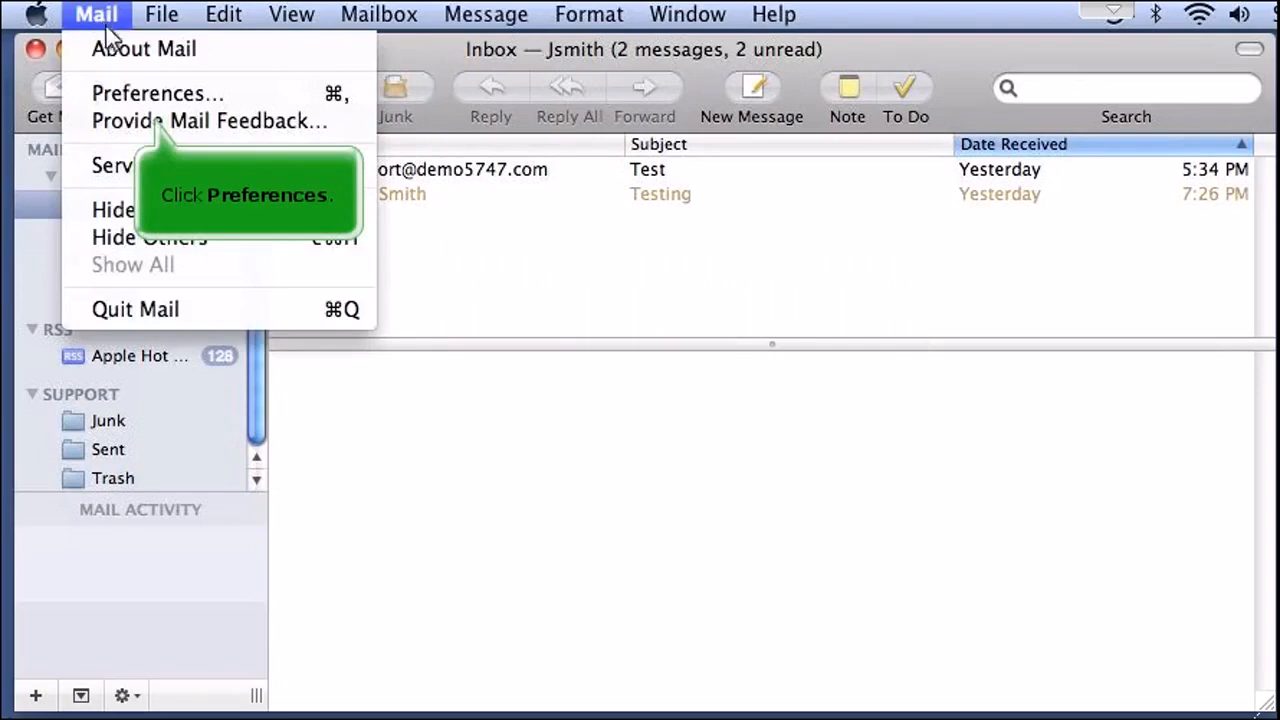
left_click(157, 93)
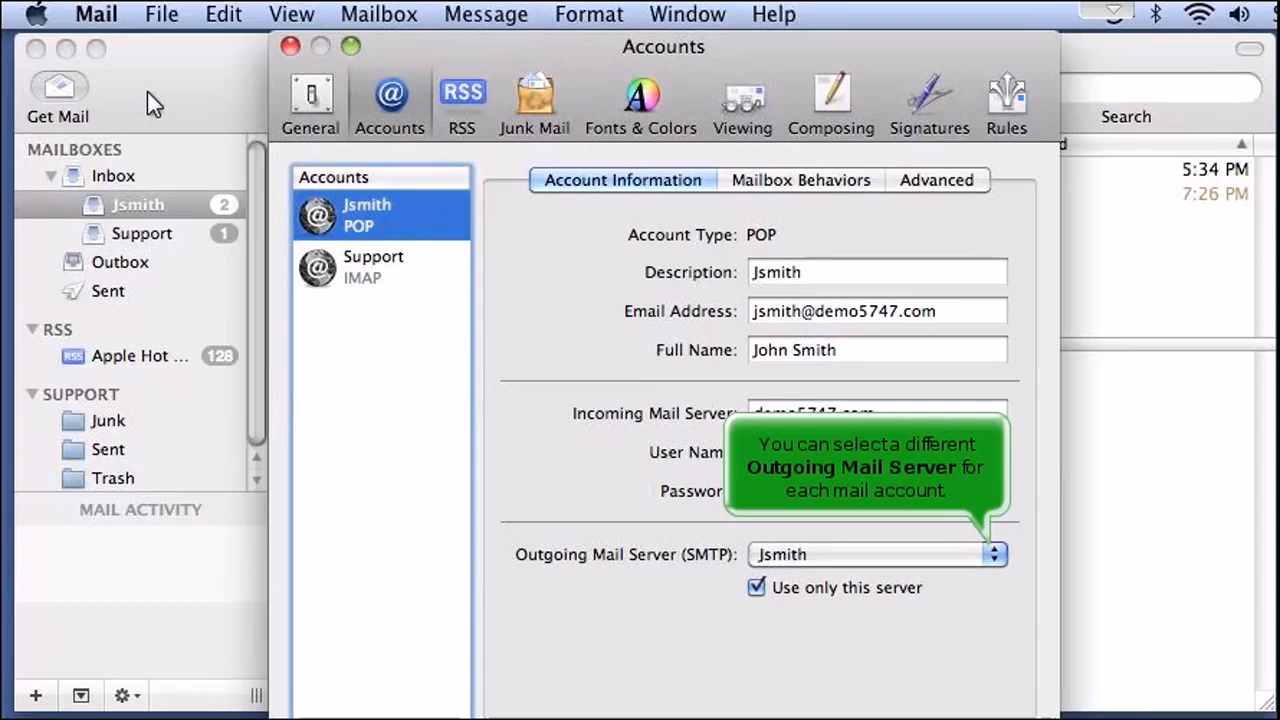
- Open the SMTP server list from the Jsmith account's outgoing server pop-up
left_click(991, 554)
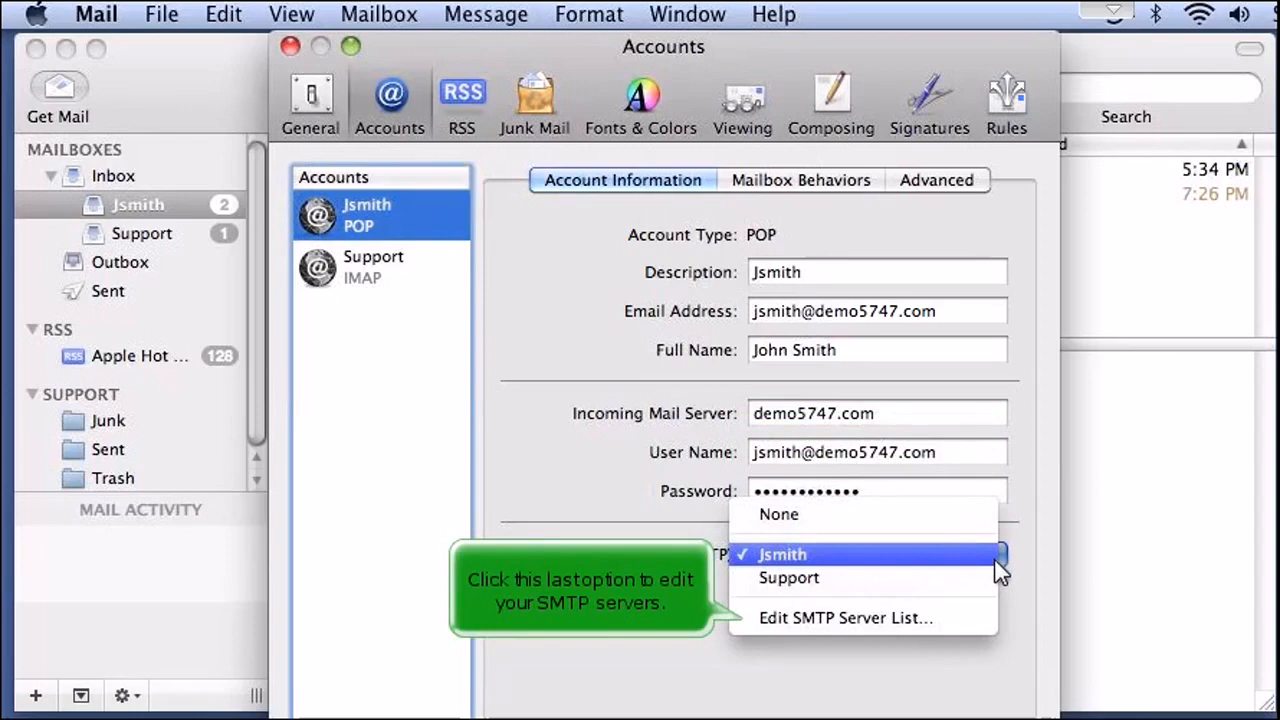
left_click(845, 617)
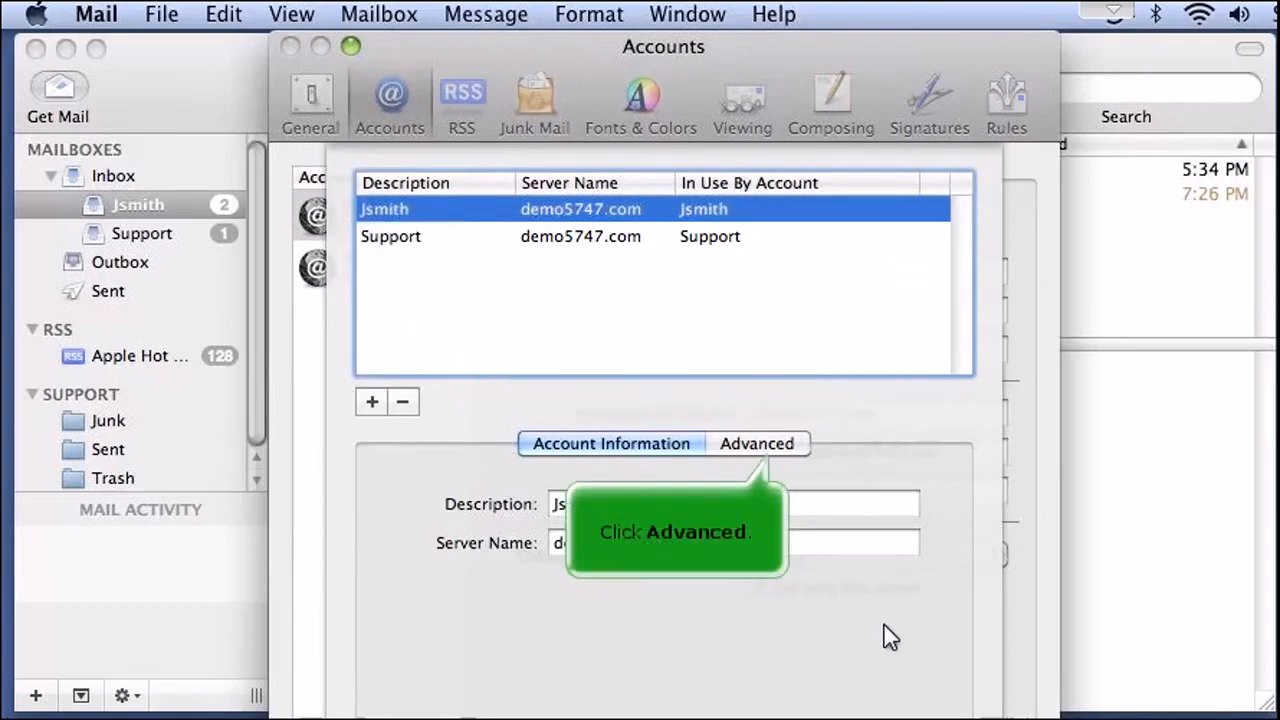
- Review the Jsmith server's advanced settings, then delete the Jsmith server
left_click(756, 443)
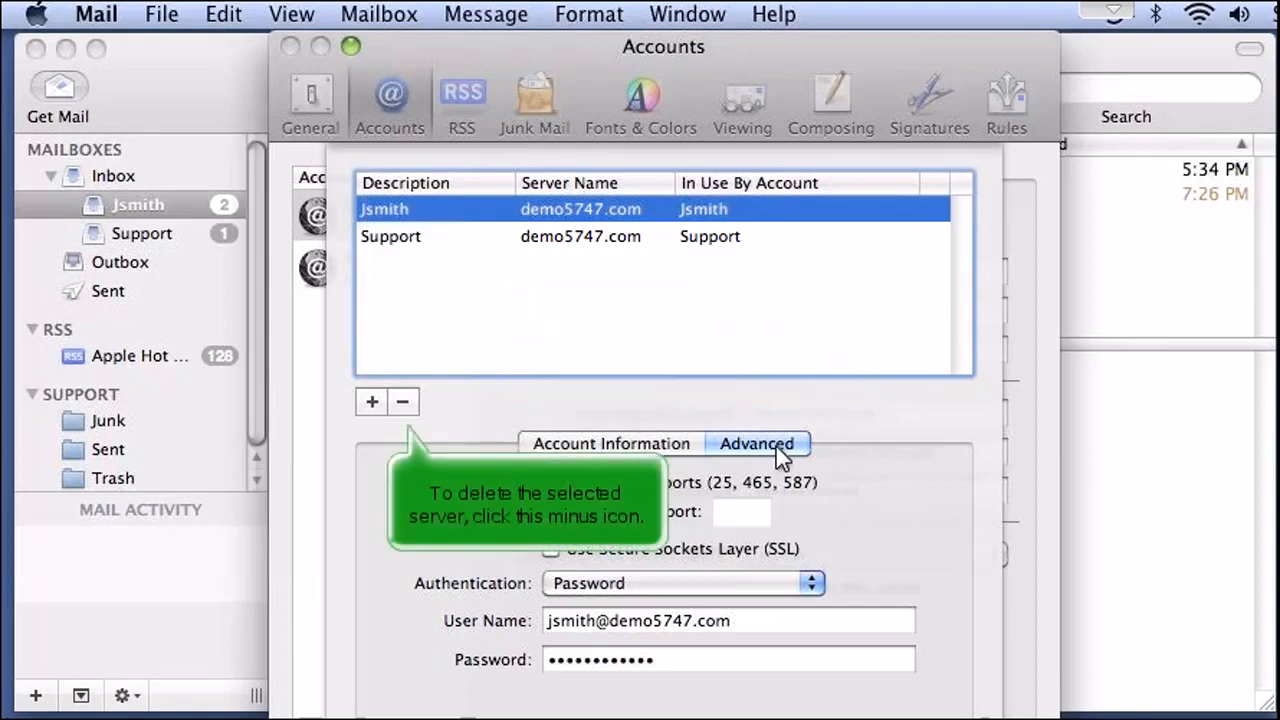
mouse_move(455, 415)
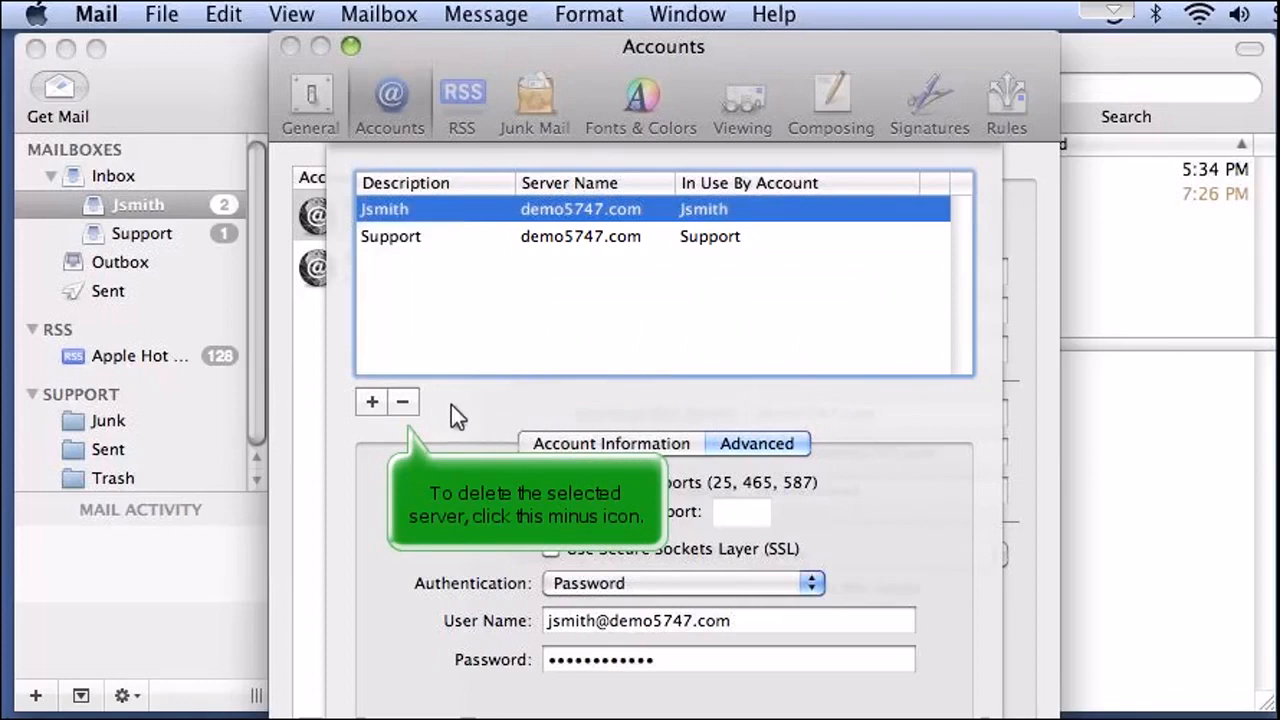
left_click(402, 401)
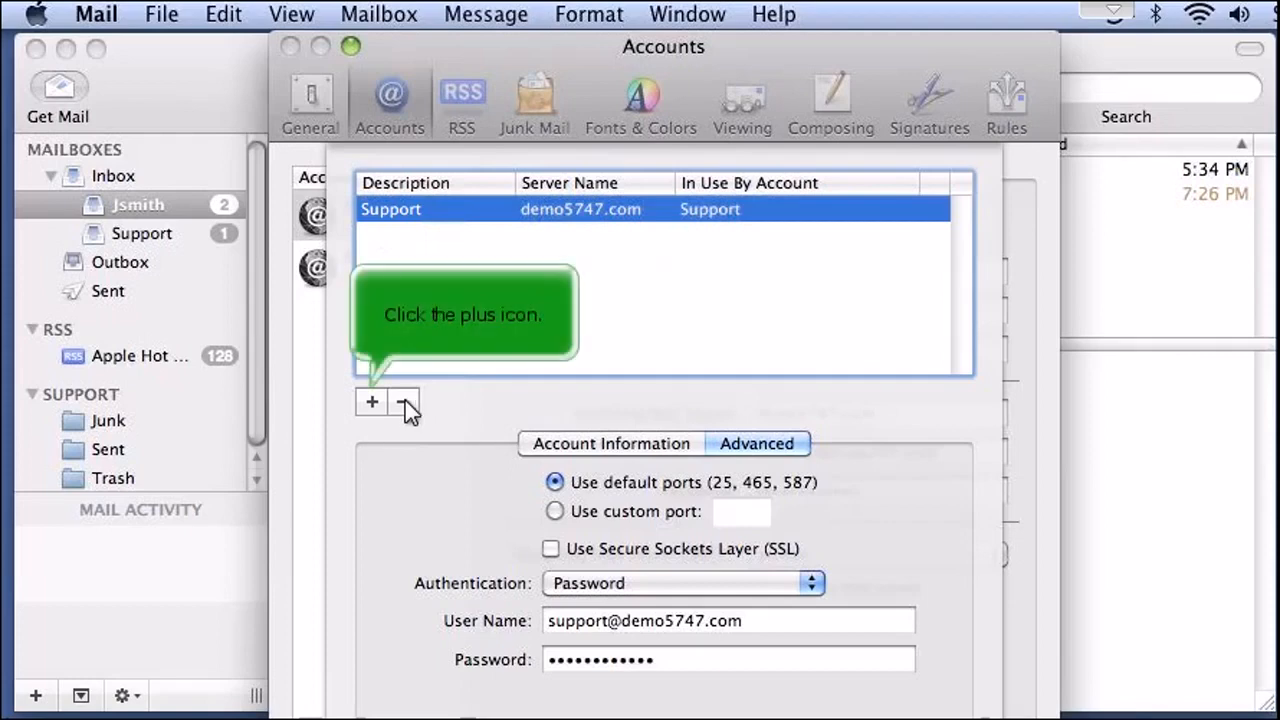
- Add a new outgoing server described as 'Jsmith' with server name demo5747.com
left_click(371, 401)
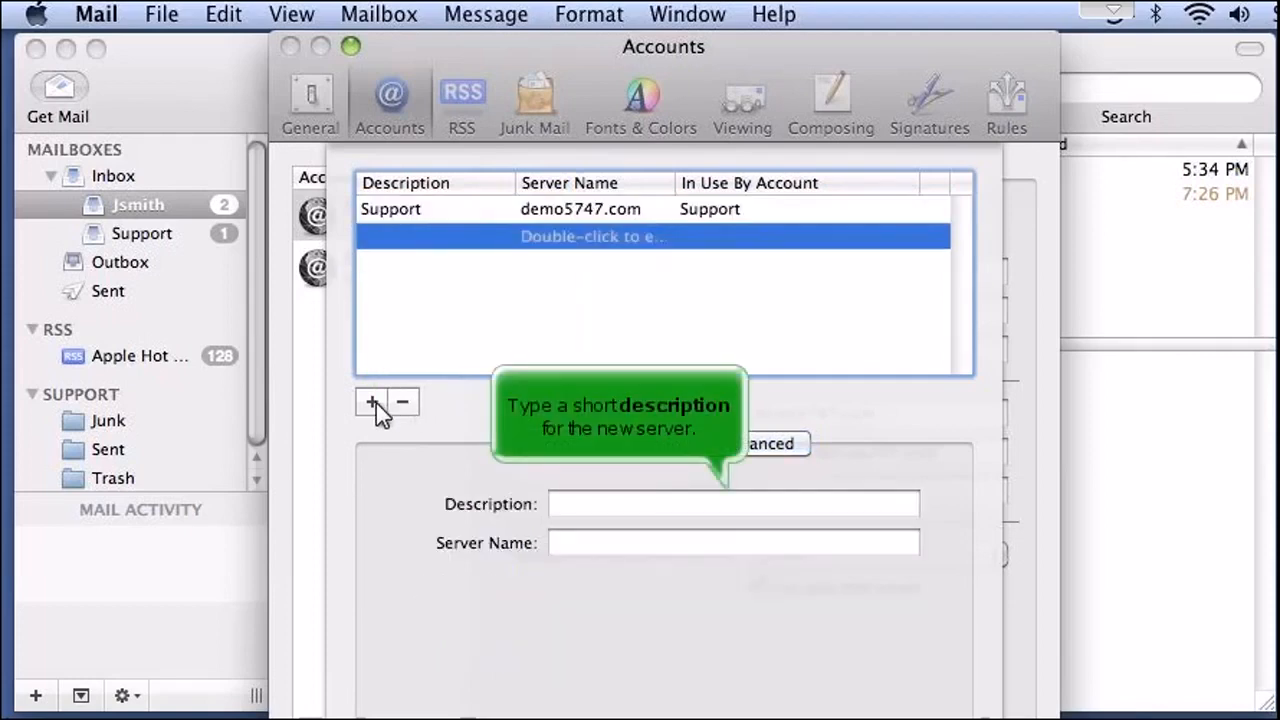
mouse_move(403, 415)
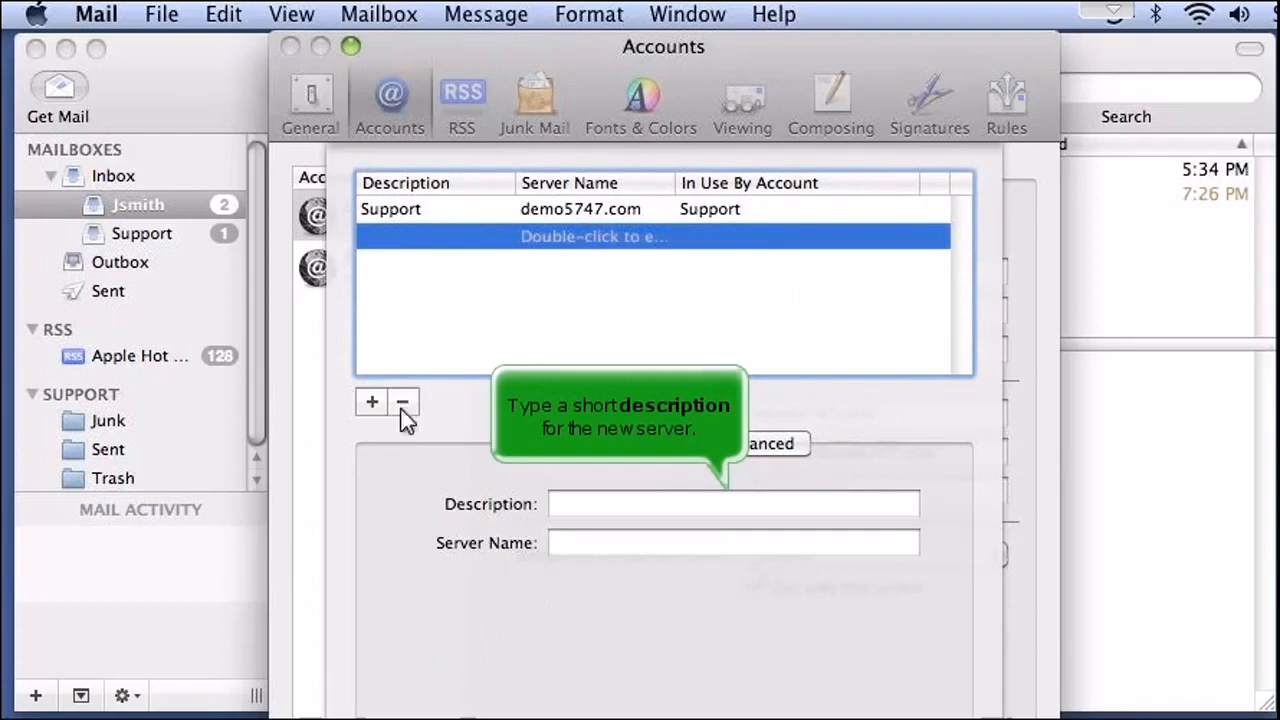
type("Jsmith")
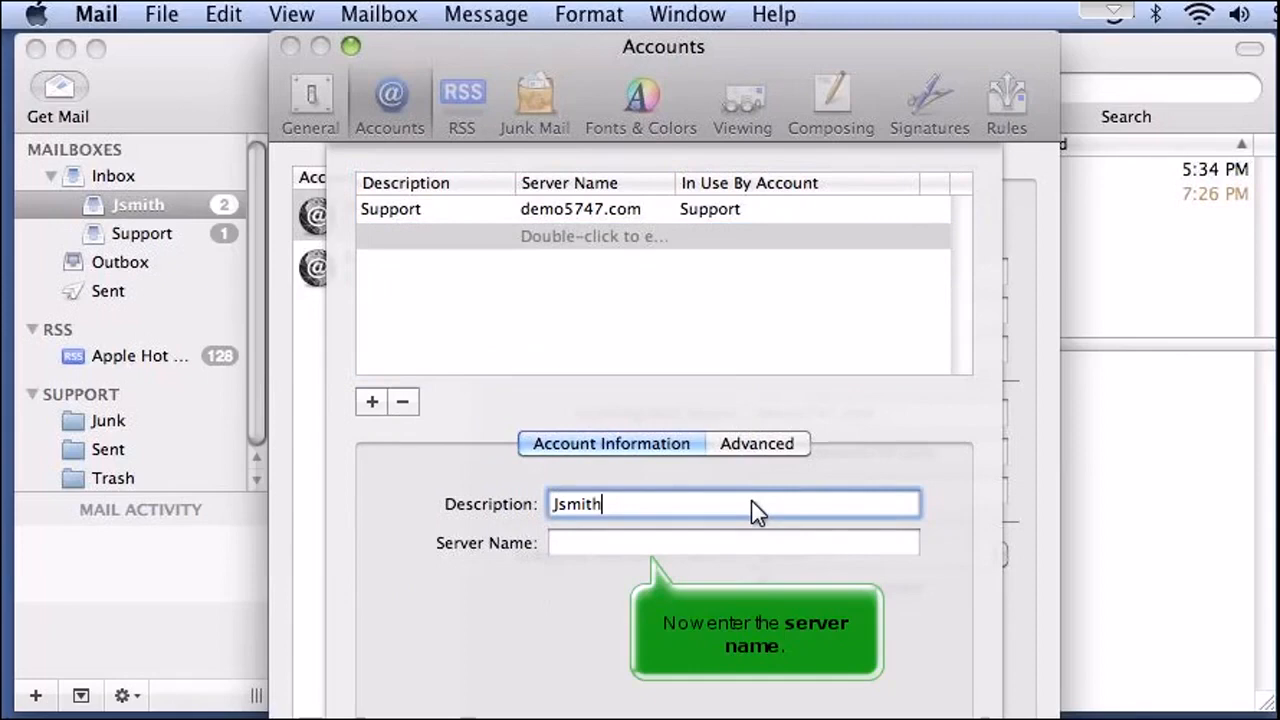
left_click(733, 542)
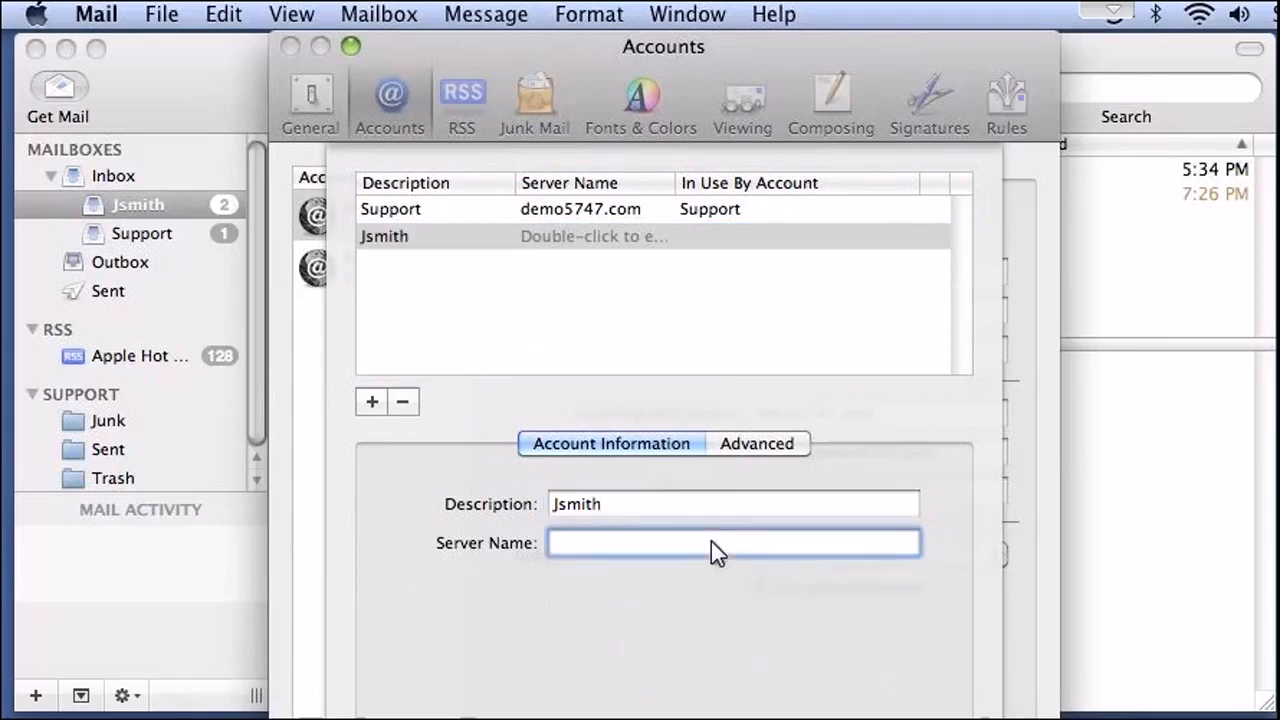
type("demo5747.com")
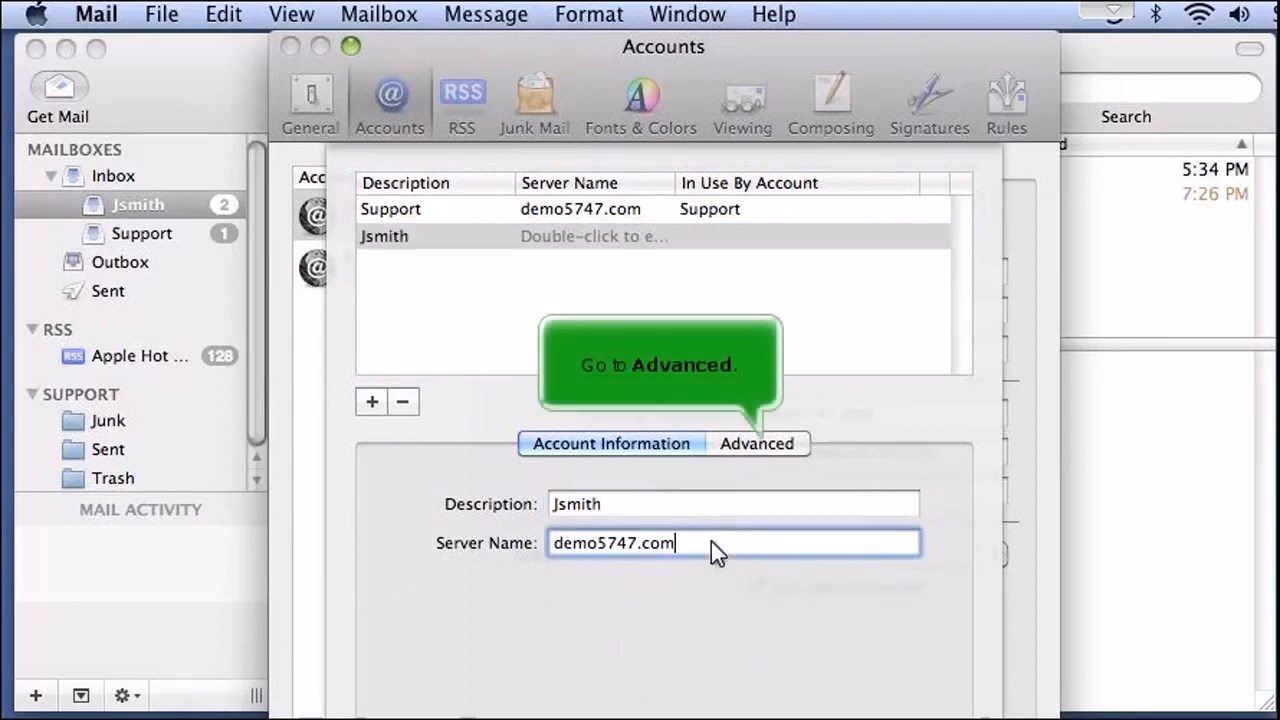
left_click(756, 443)
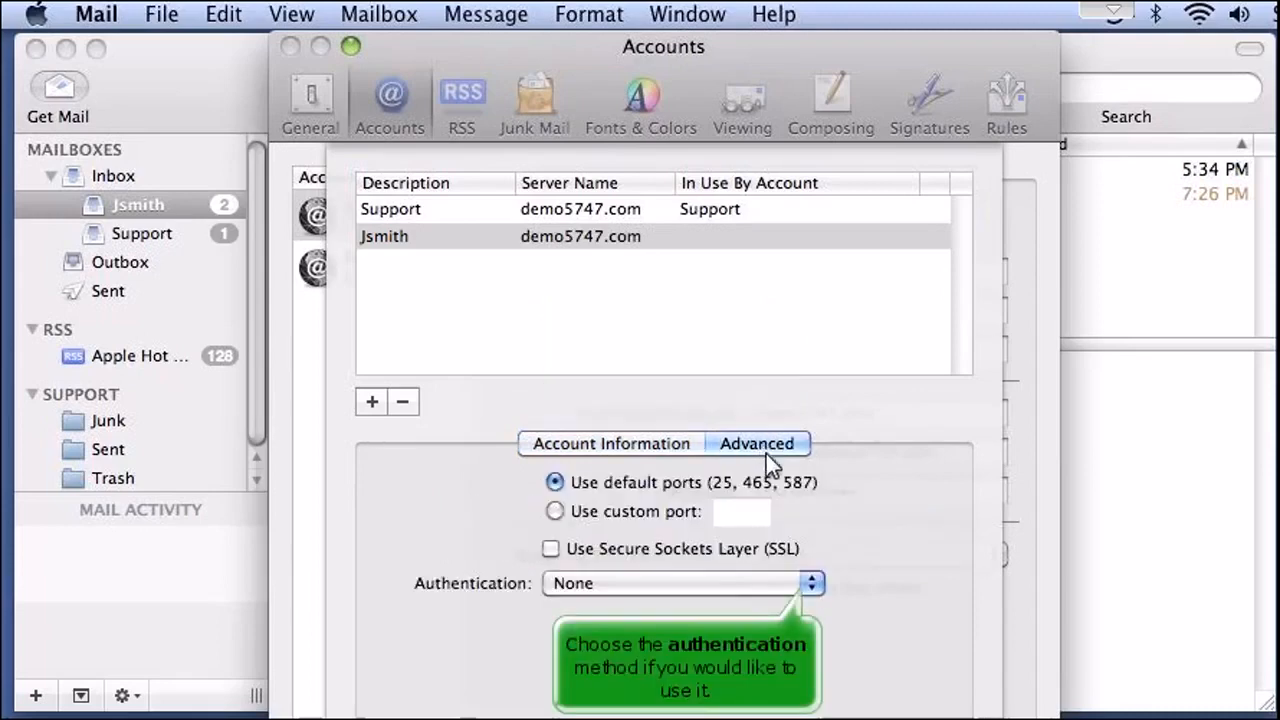
left_click(683, 583)
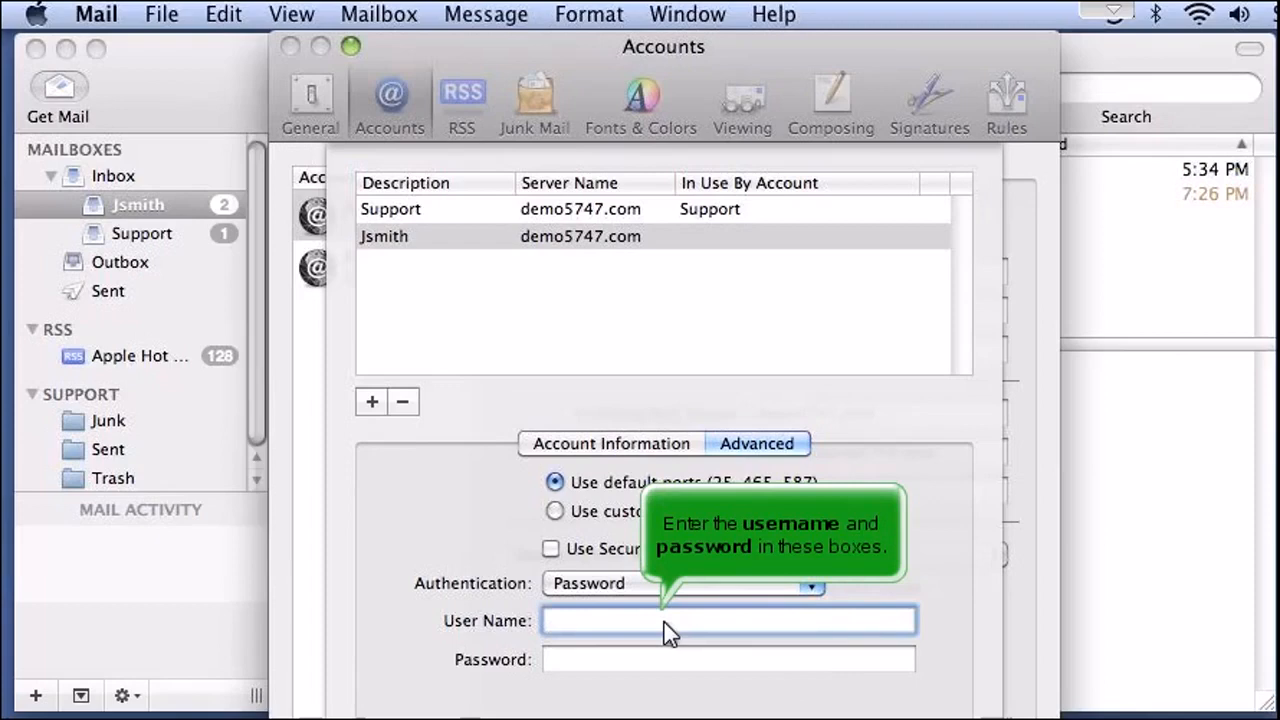
type("jsmith@demo5747.com")
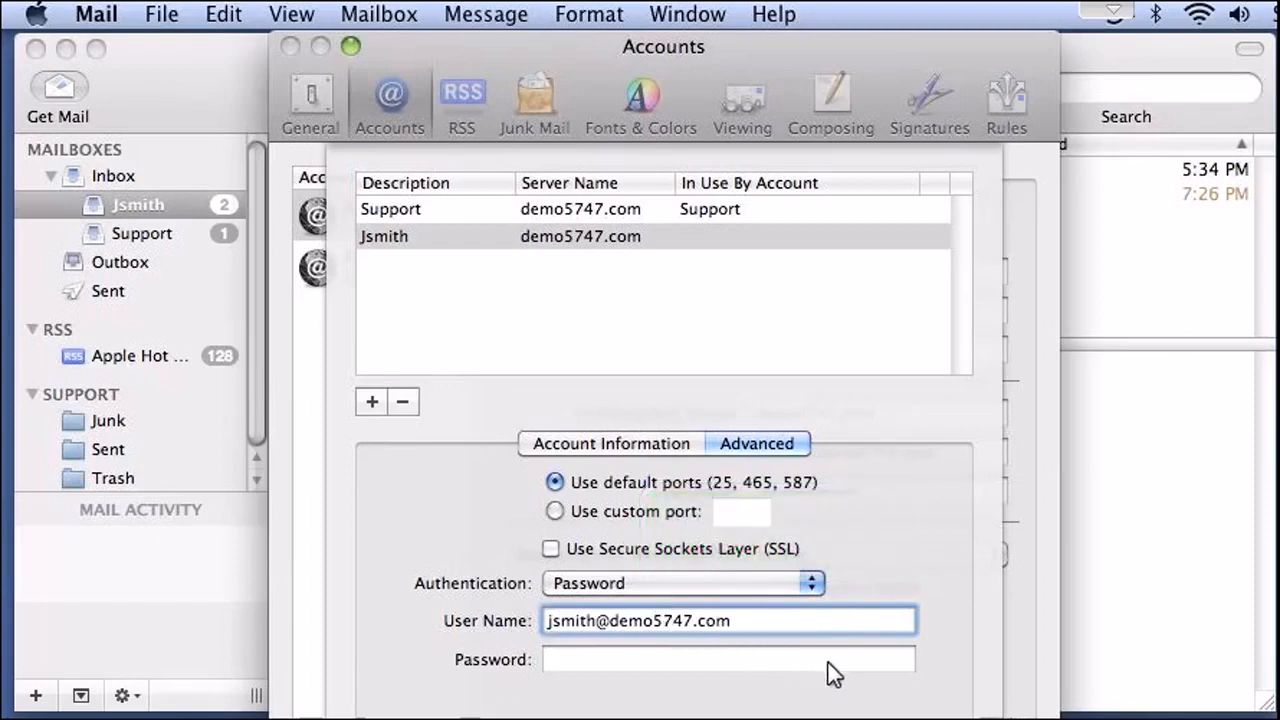
type("••••••••••••")
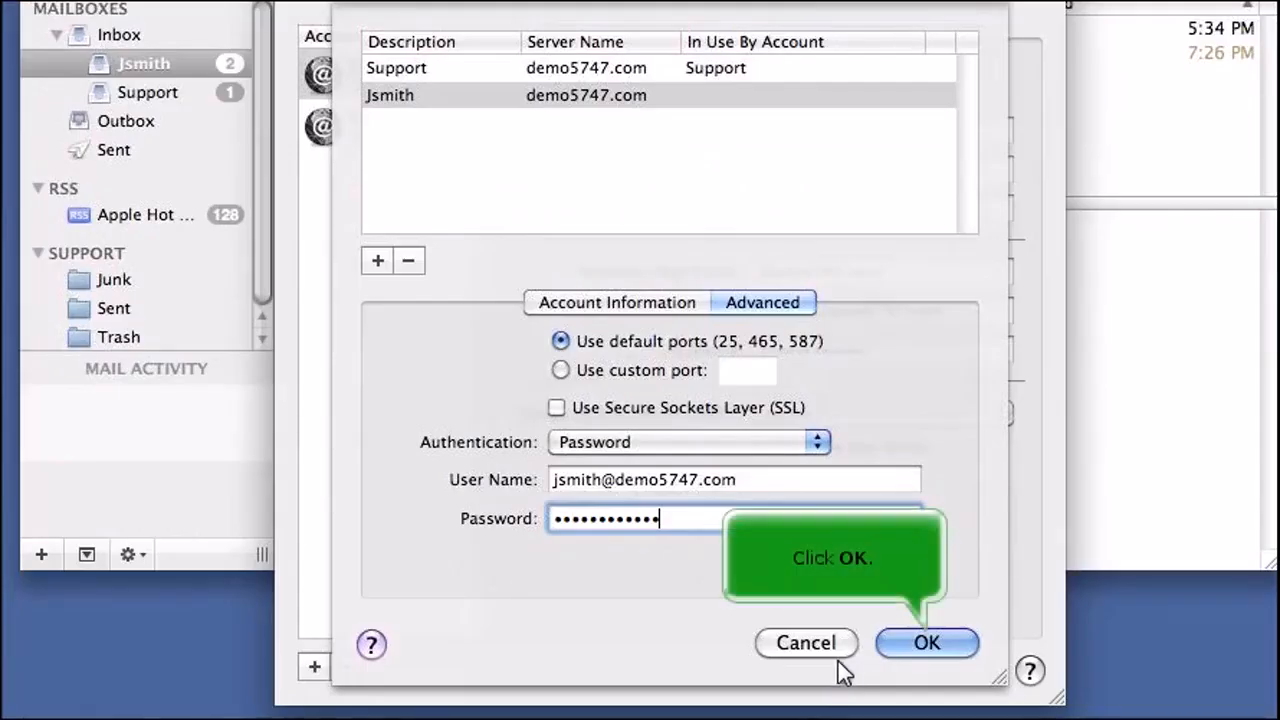
- Save the server list and select Jsmith as the account's outgoing server
left_click(925, 643)
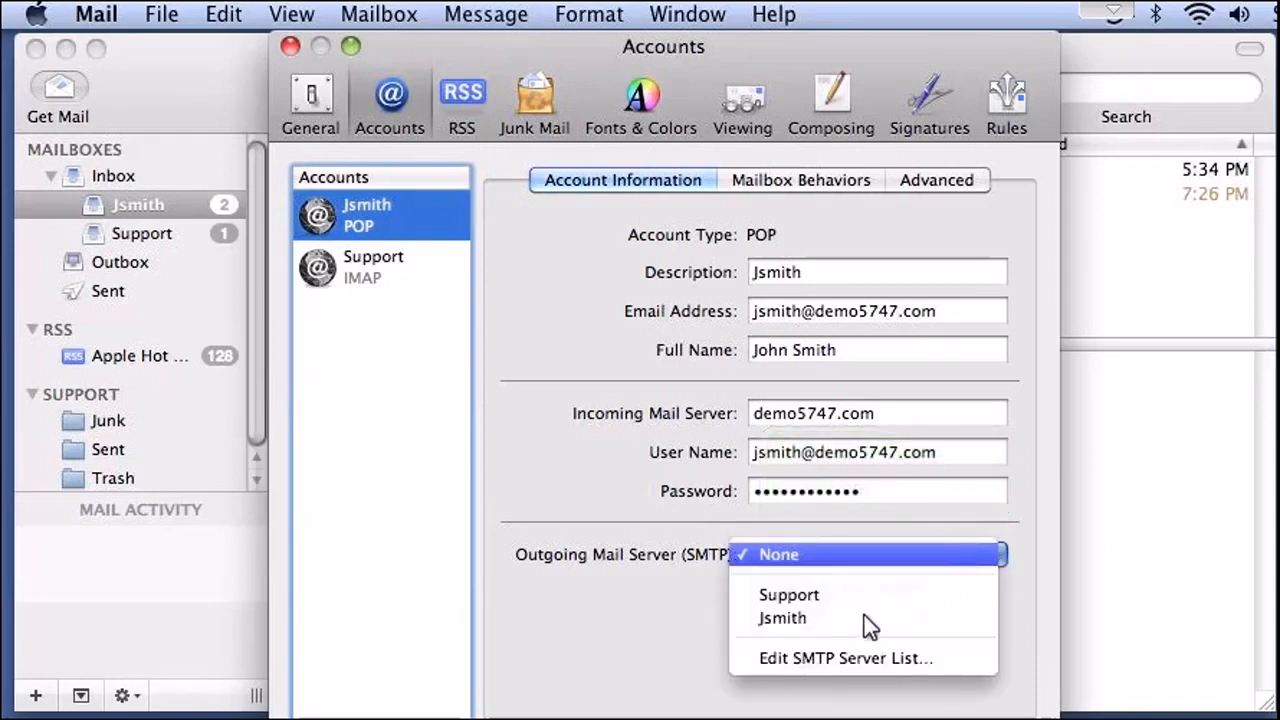
left_click(782, 618)
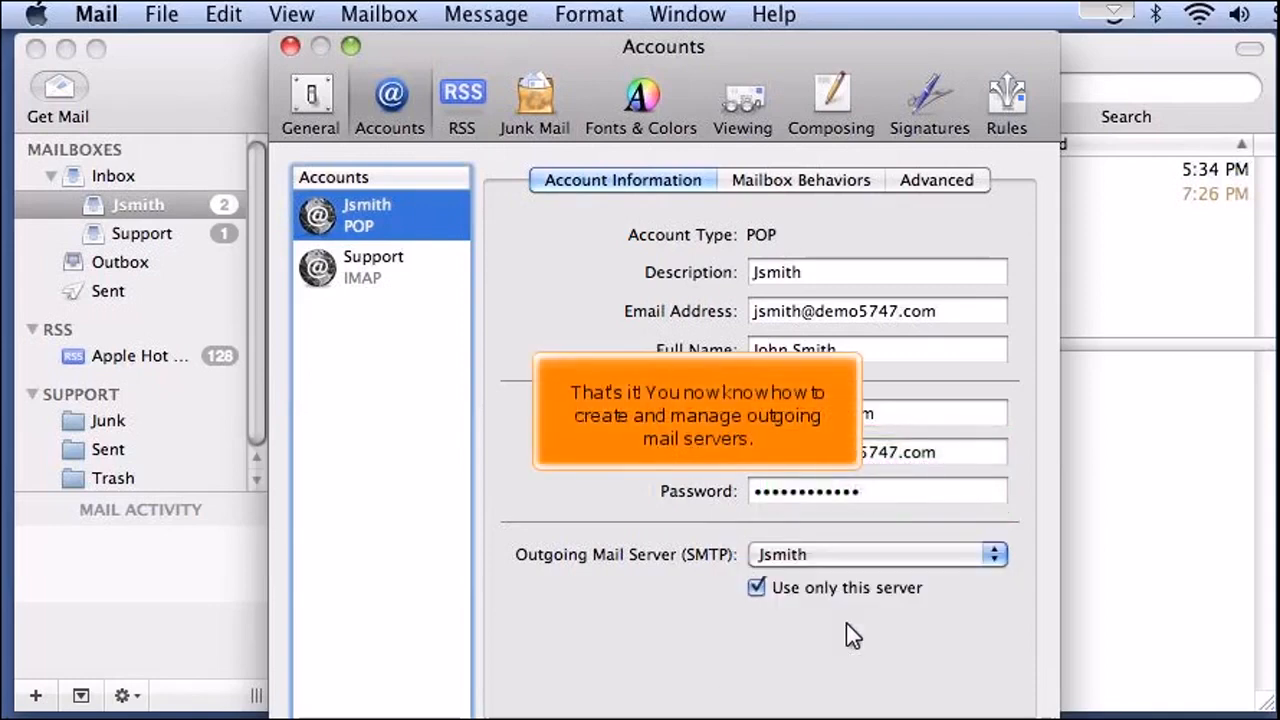